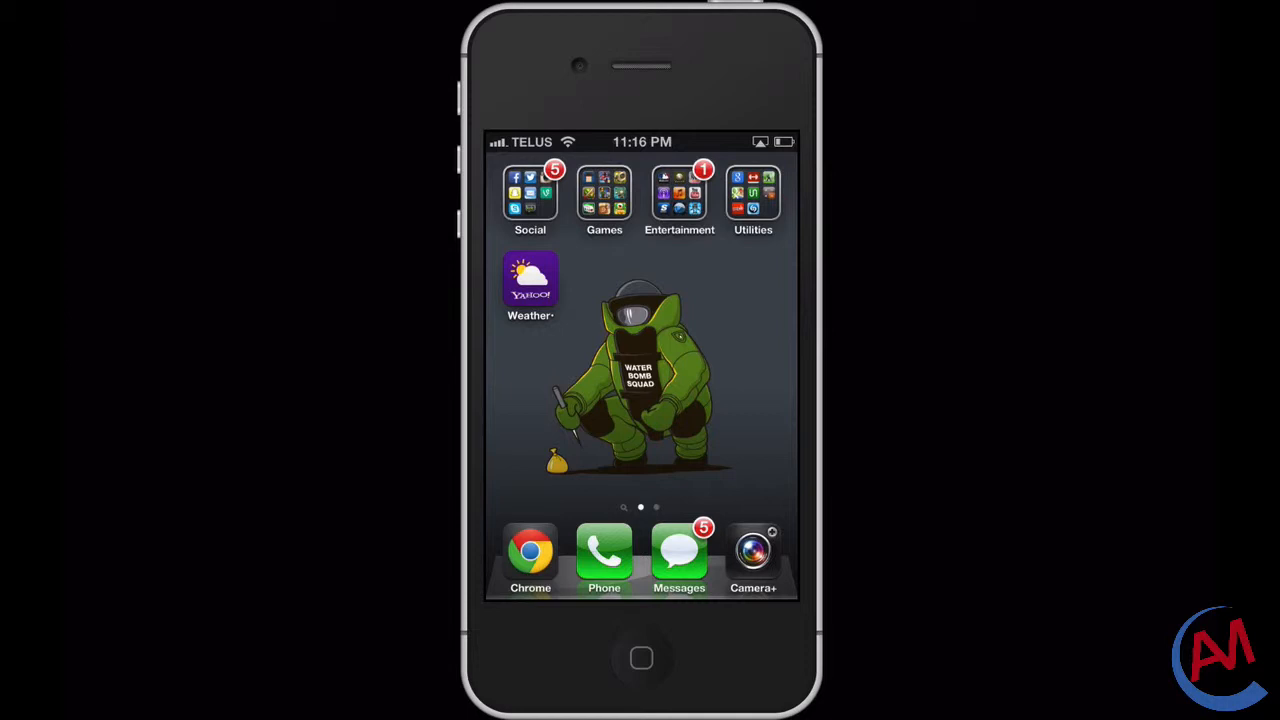
Launch Yahoo Weather from the home screen, landing on Toronto: showers, 22°
click(530, 285)
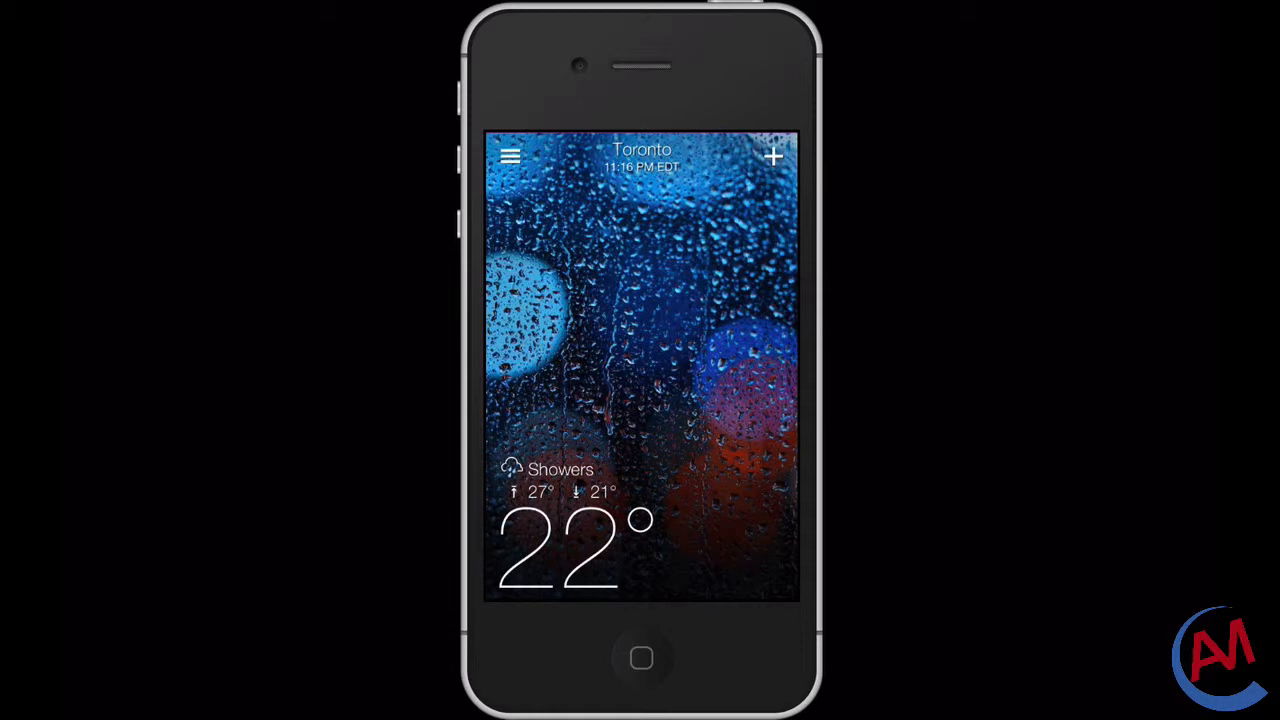
Move to San Francisco's page: partly cloudy, 16°, high 18°, low 12°
click(773, 156)
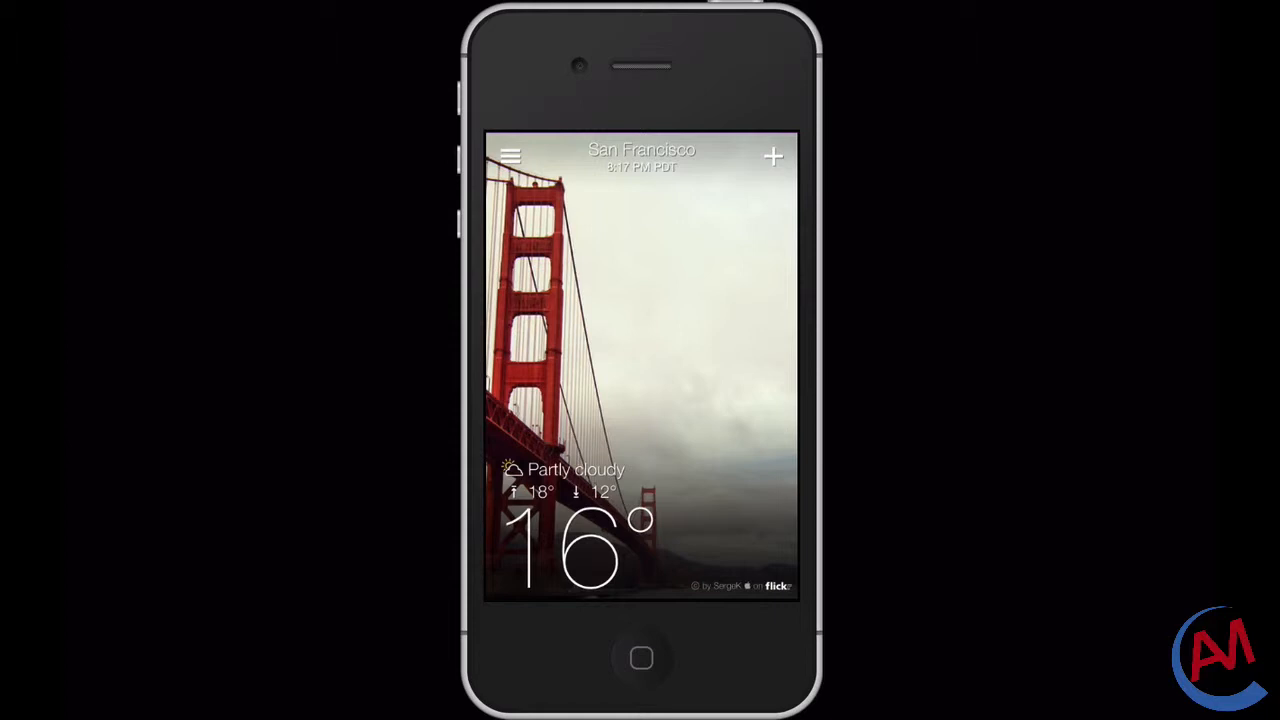
Browse San Francisco's Forecast, Details (70% humidity), Map and Precipitation panes
scroll(up, 3)
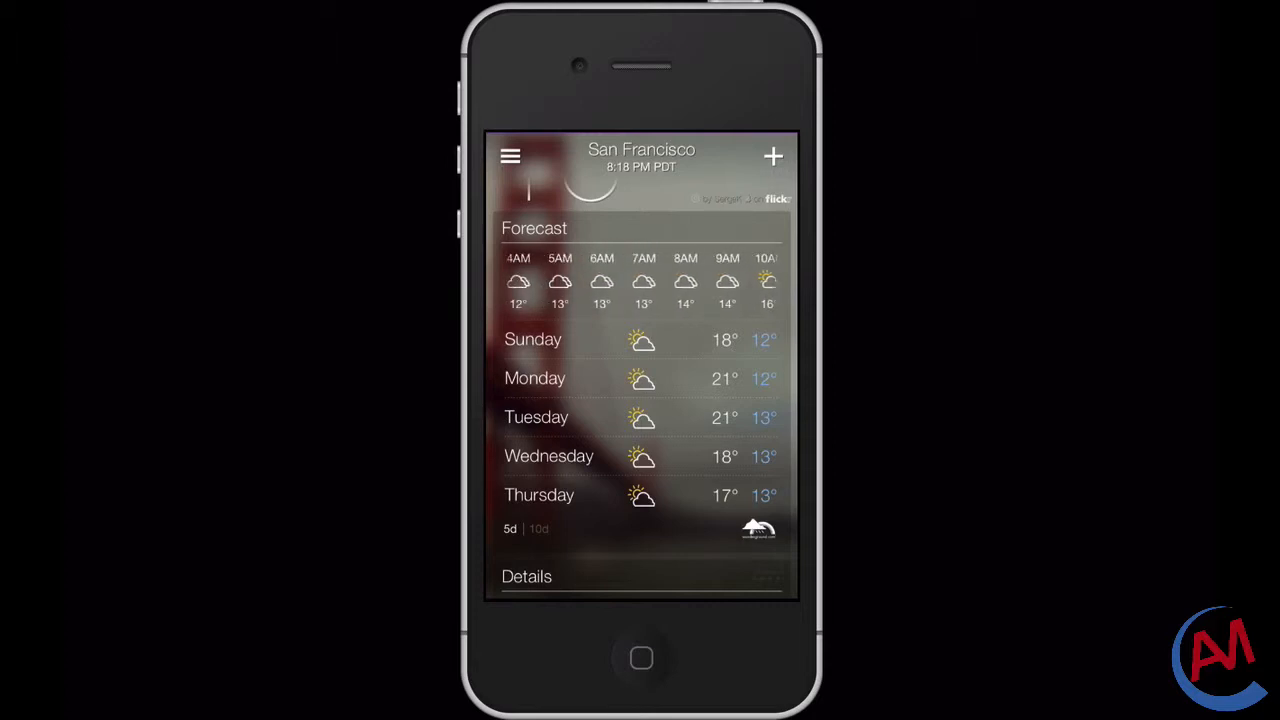
scroll(up, 3)
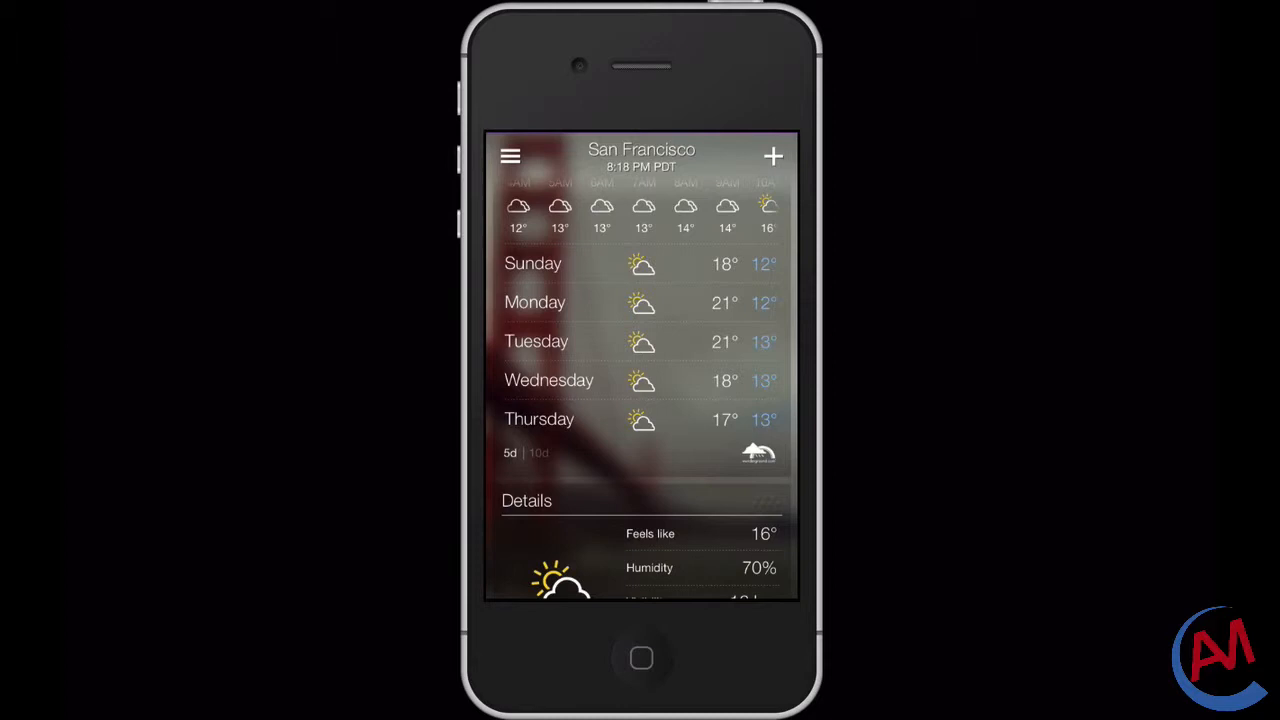
click(537, 452)
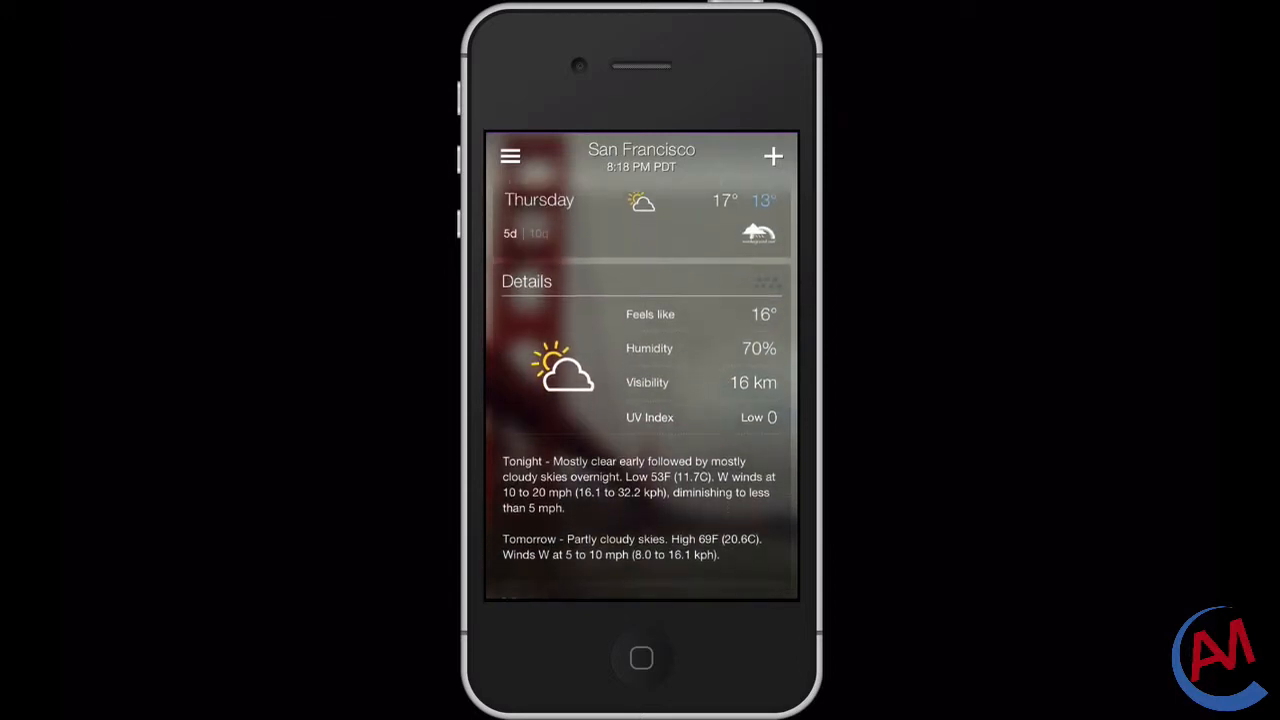
scroll(up, 3)
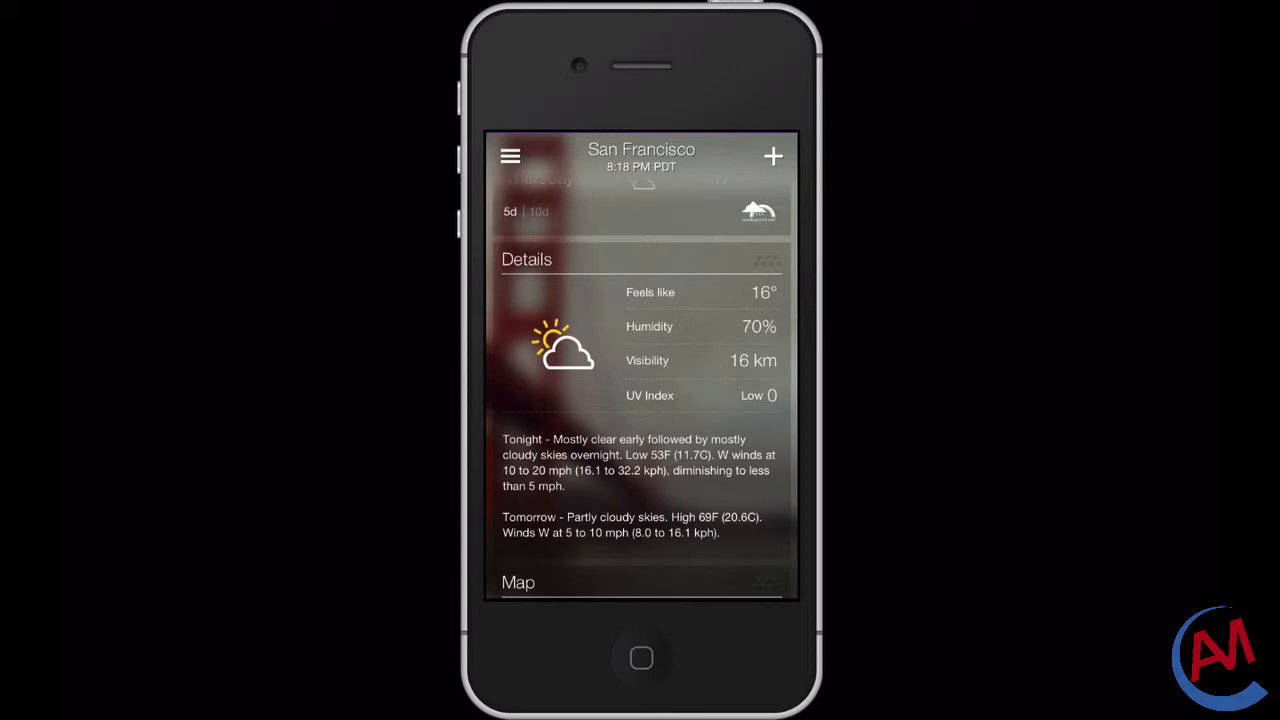
scroll(down, 3)
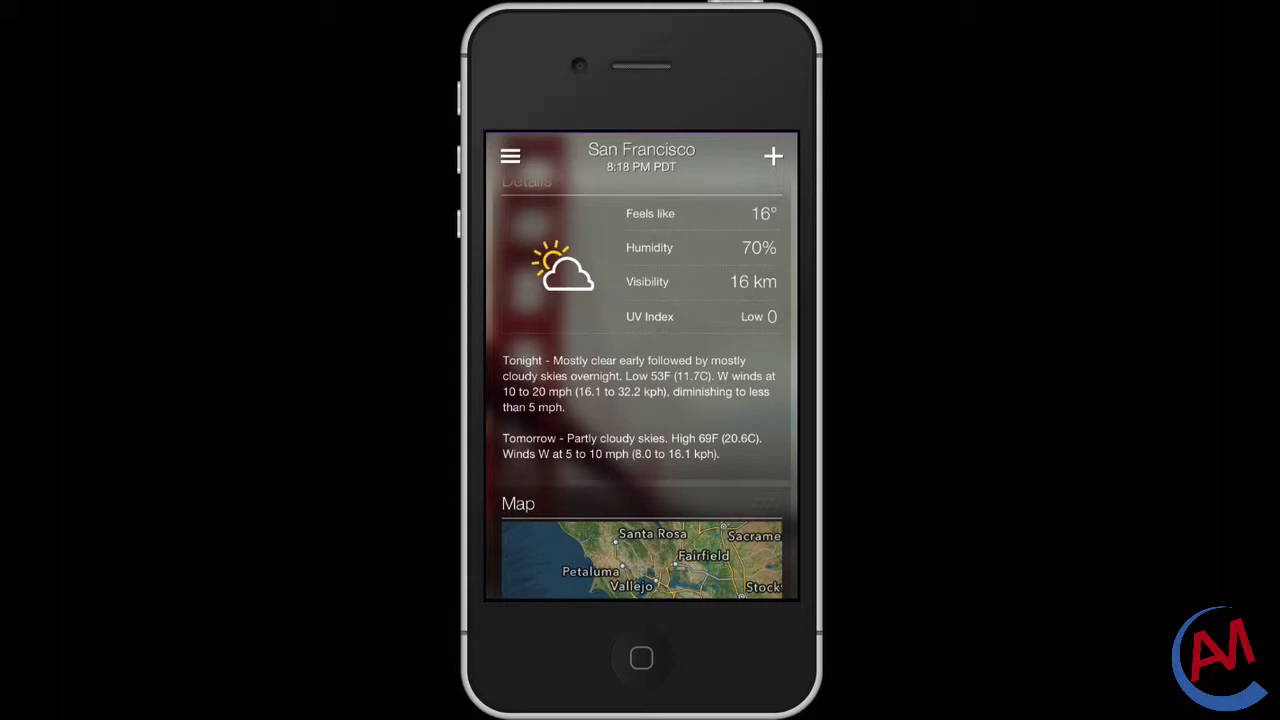
scroll(down, 3)
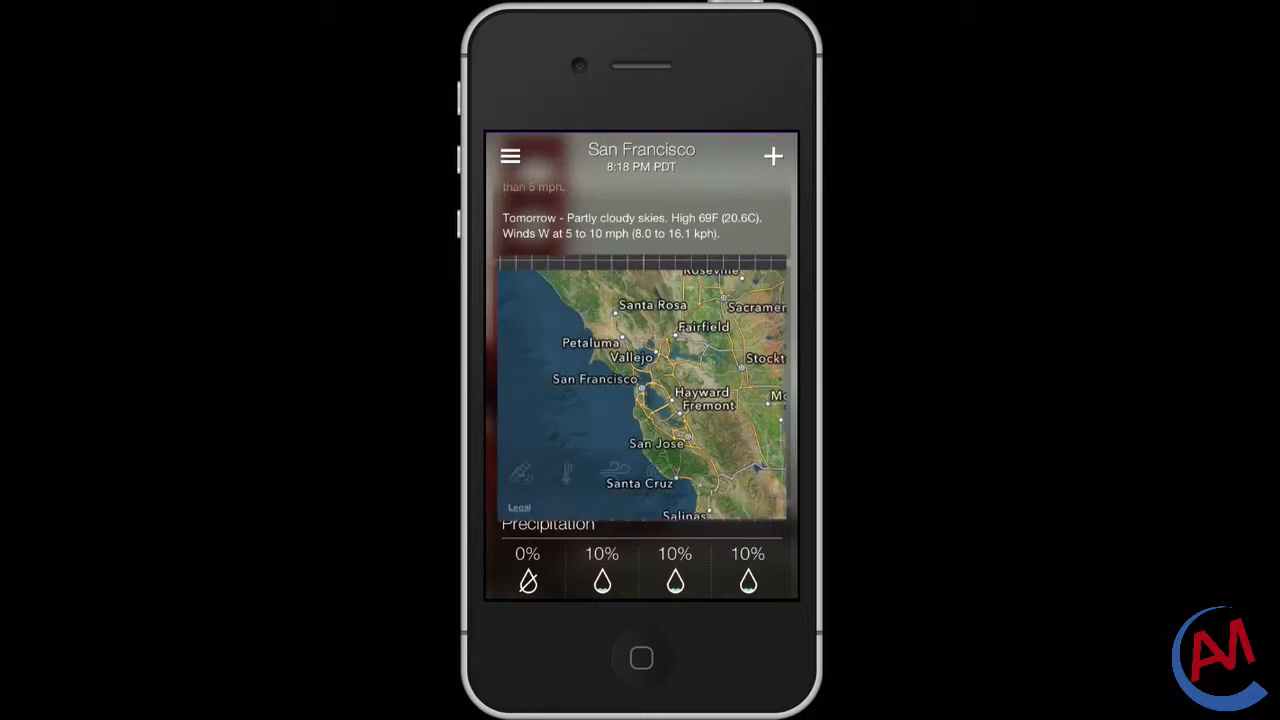
View the full-screen map with radar, temperature, wind and satellite layers, then return to San Francisco
click(640, 390)
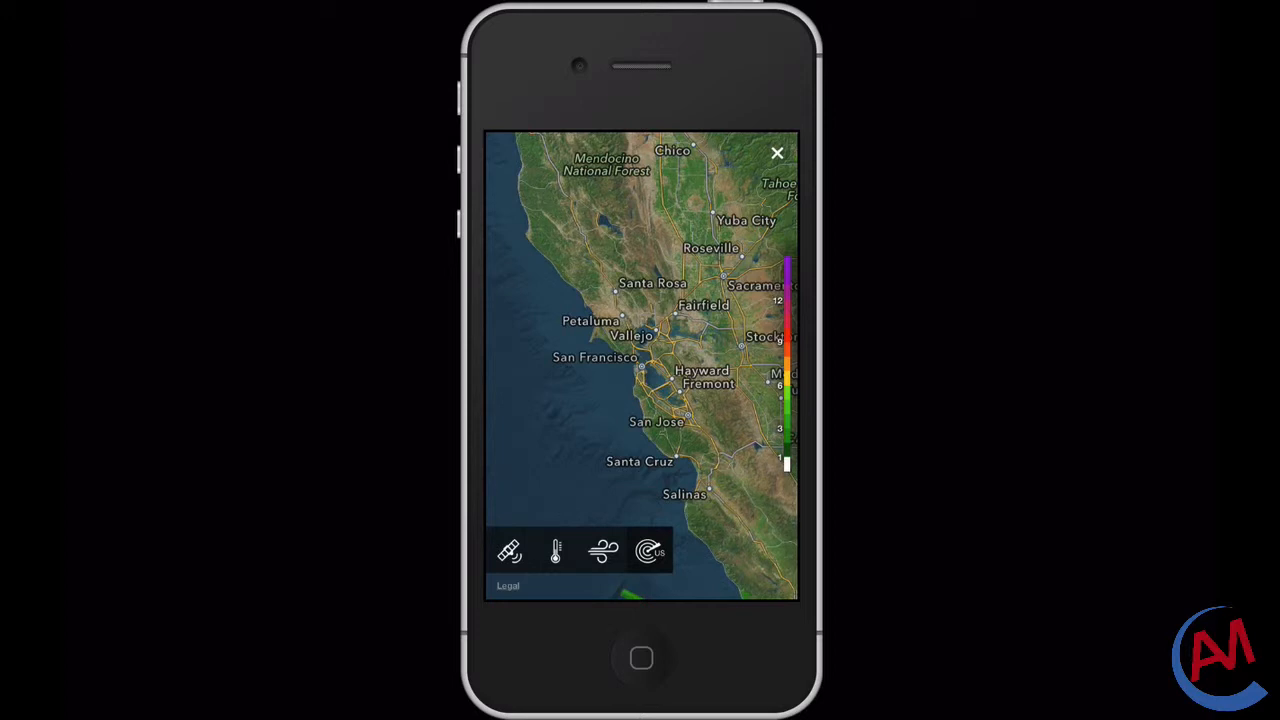
click(555, 551)
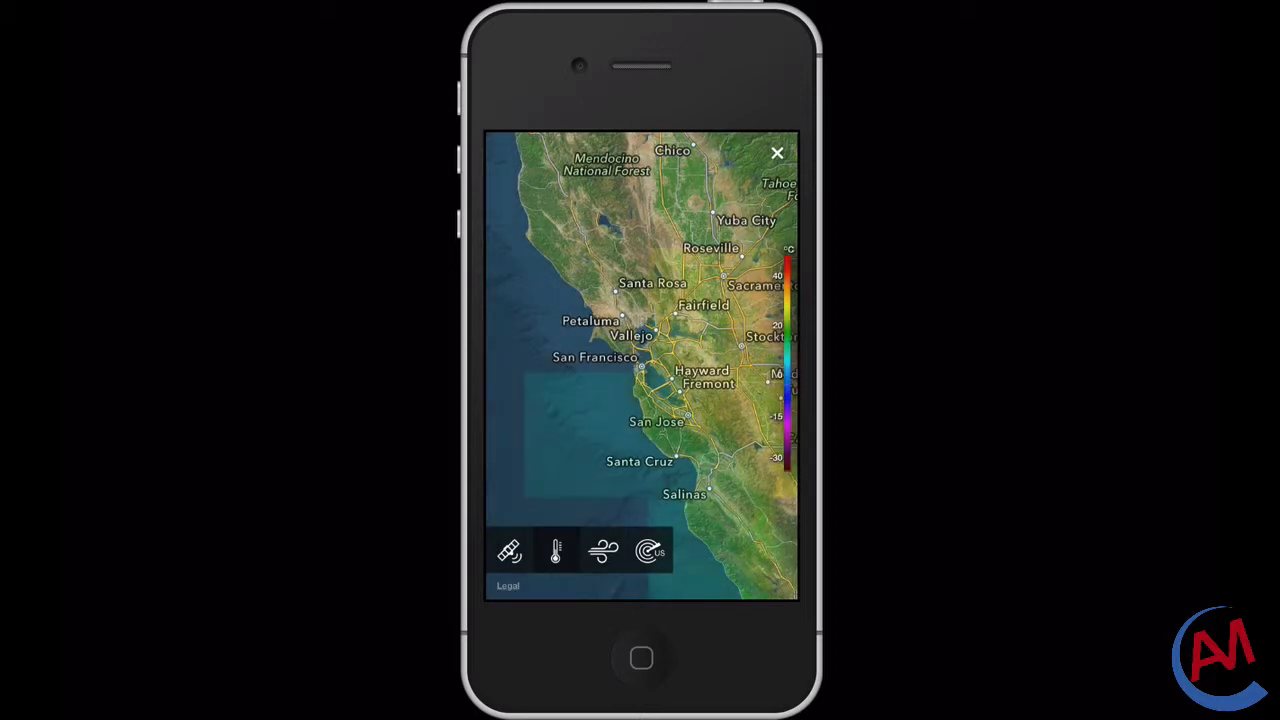
click(603, 550)
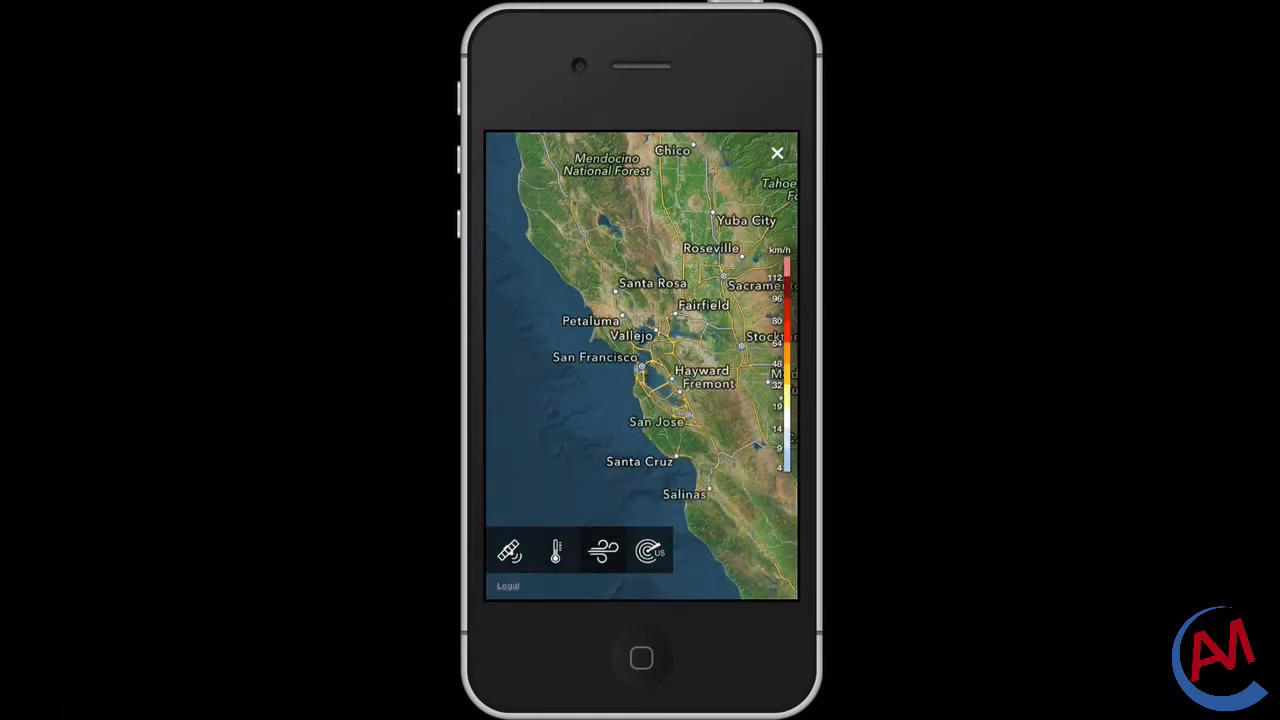
click(648, 551)
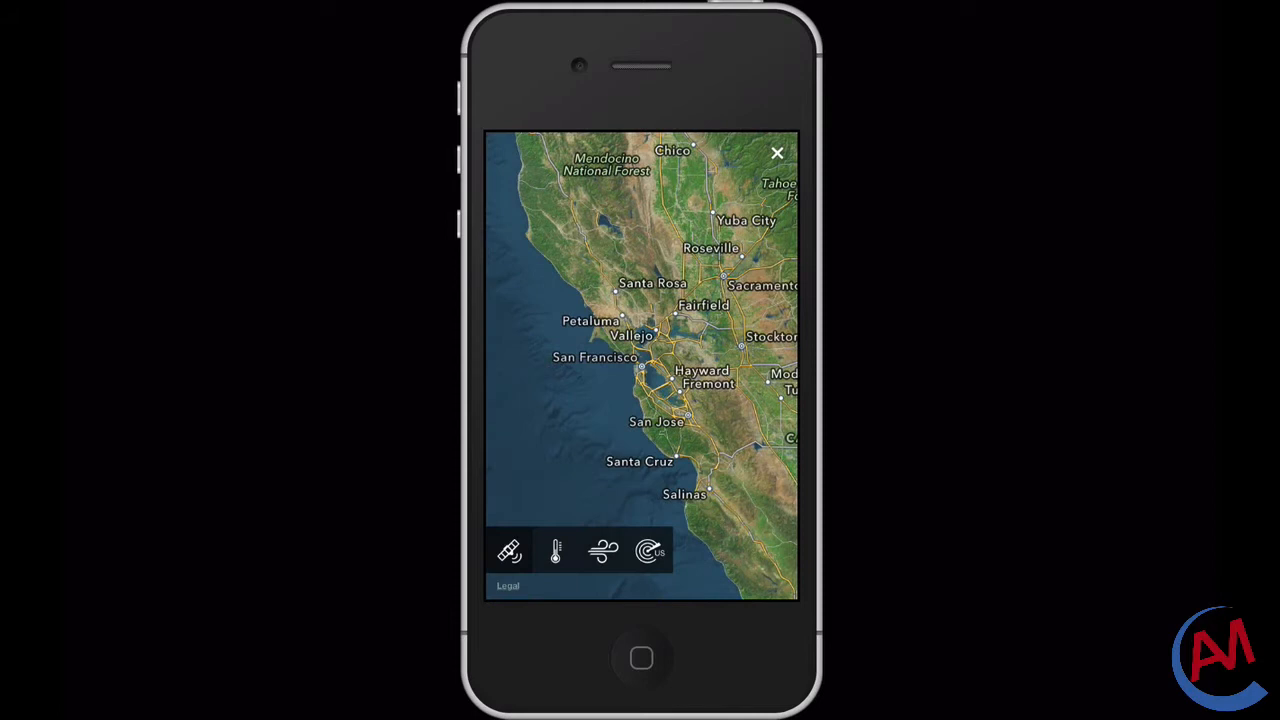
click(777, 153)
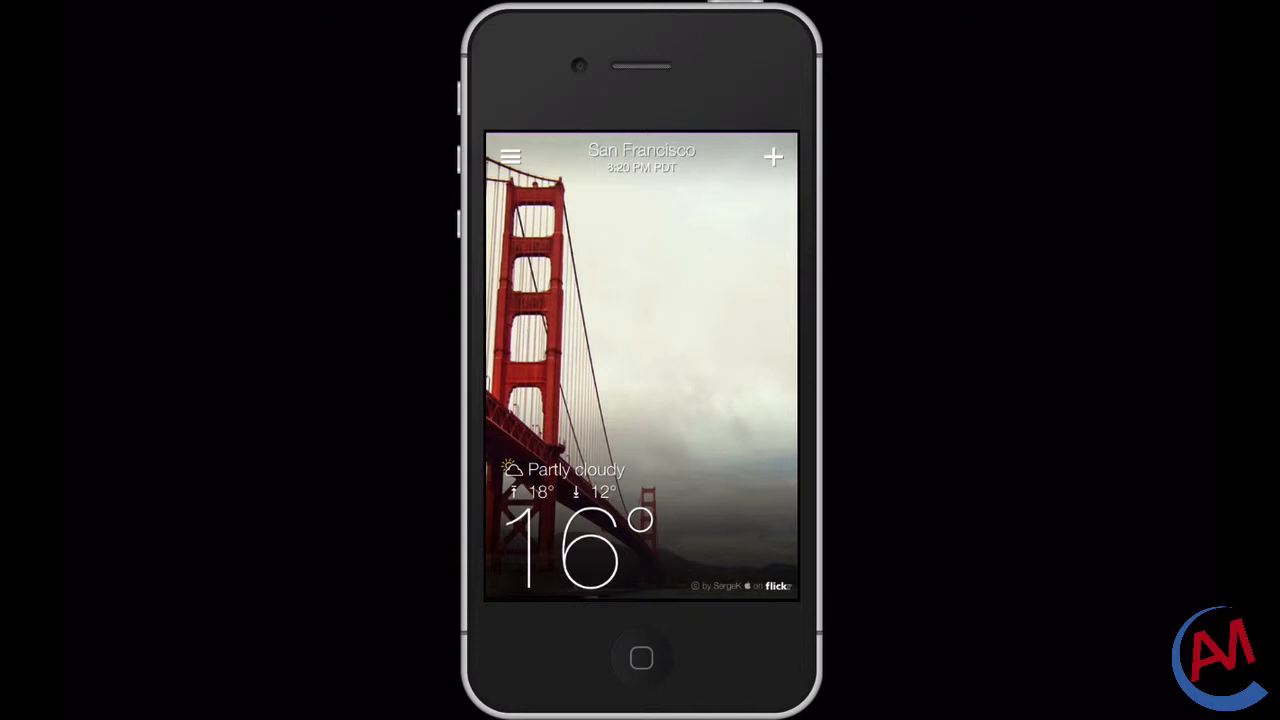
click(510, 156)
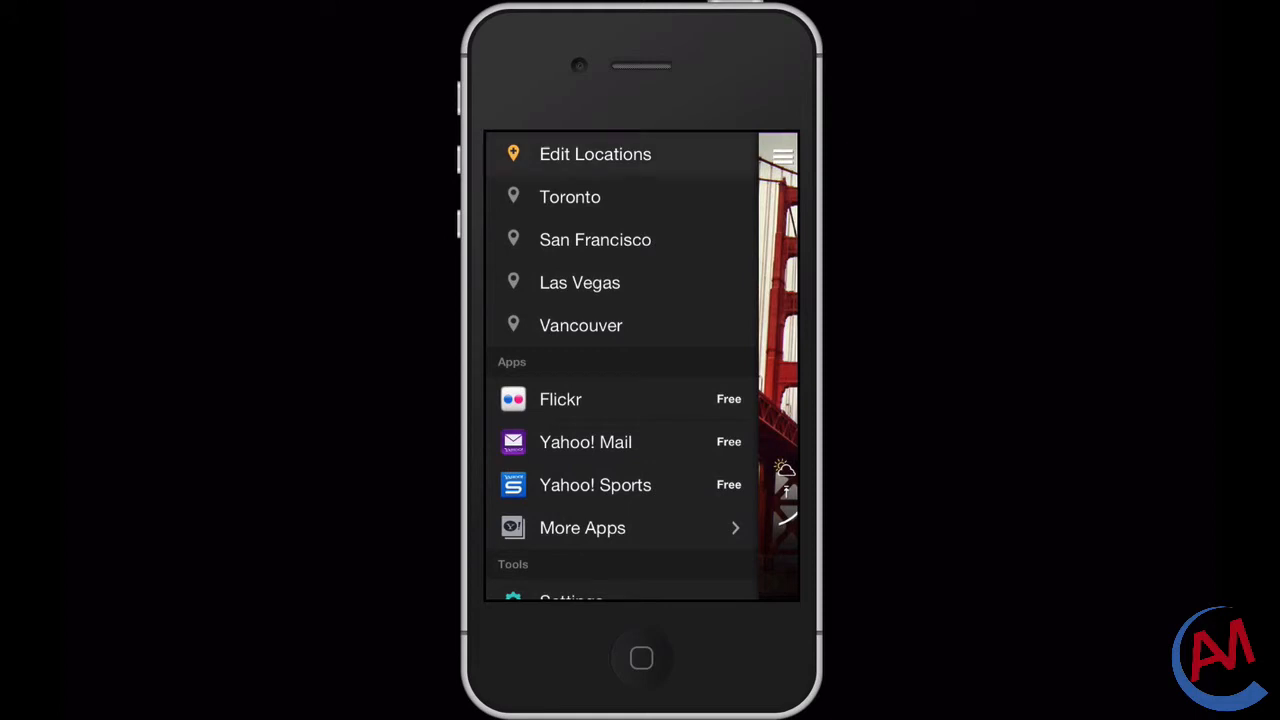
click(595, 153)
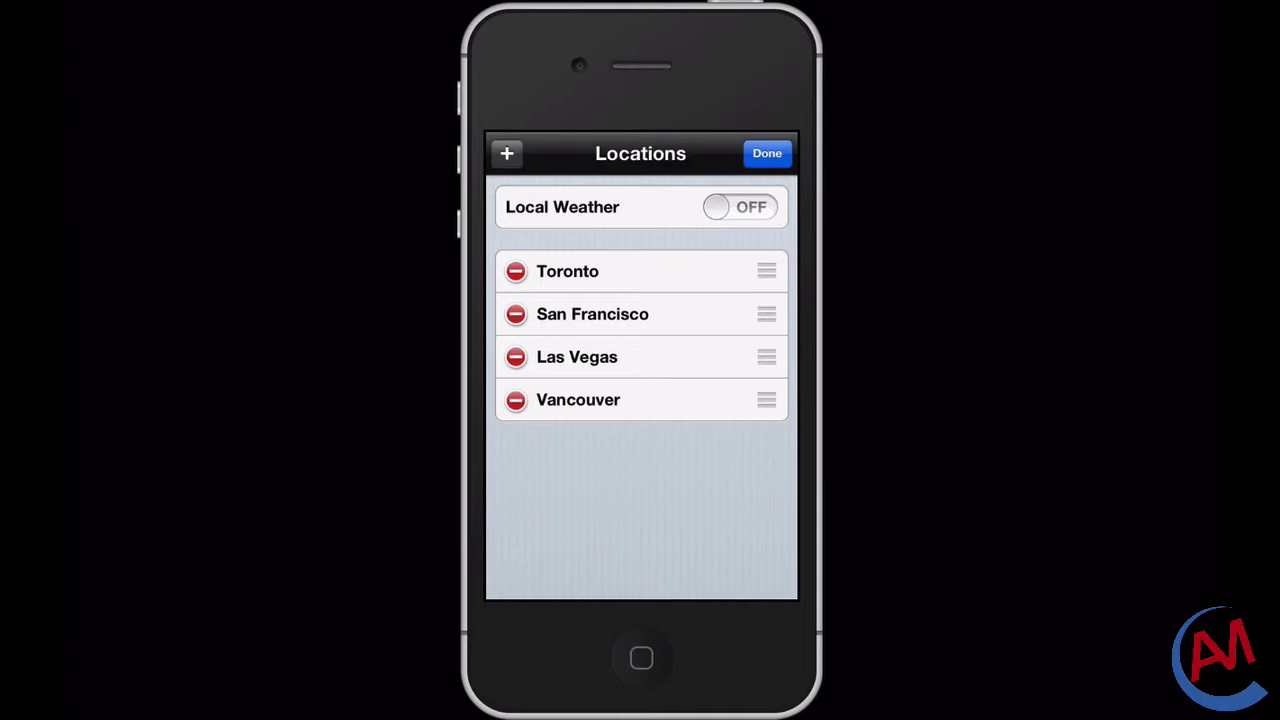
click(766, 153)
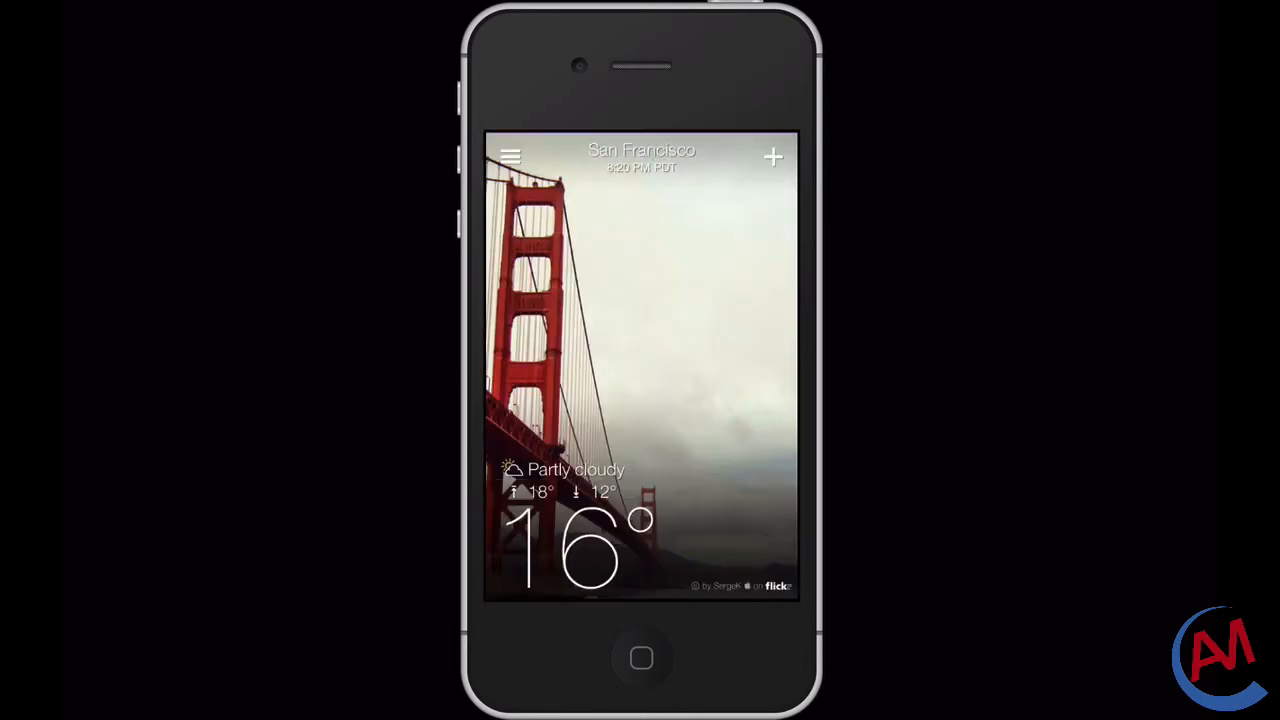
click(510, 156)
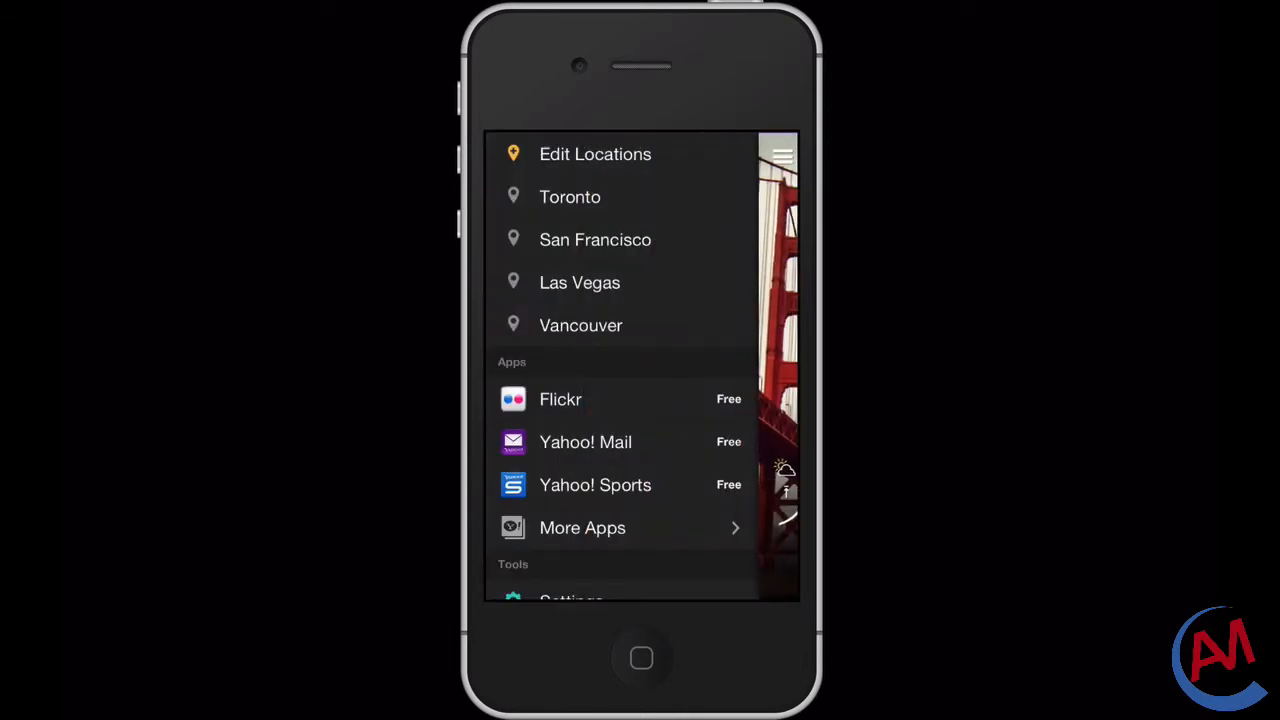
scroll(down, 3)
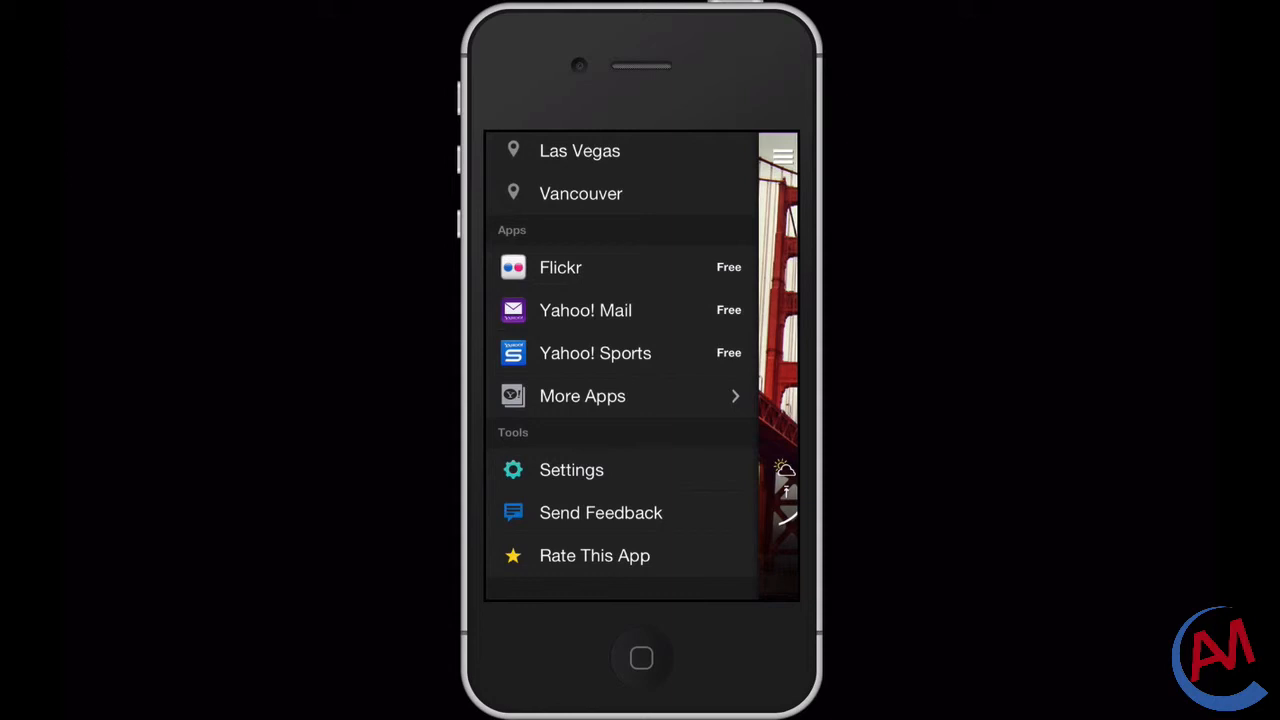
scroll(down, 3)
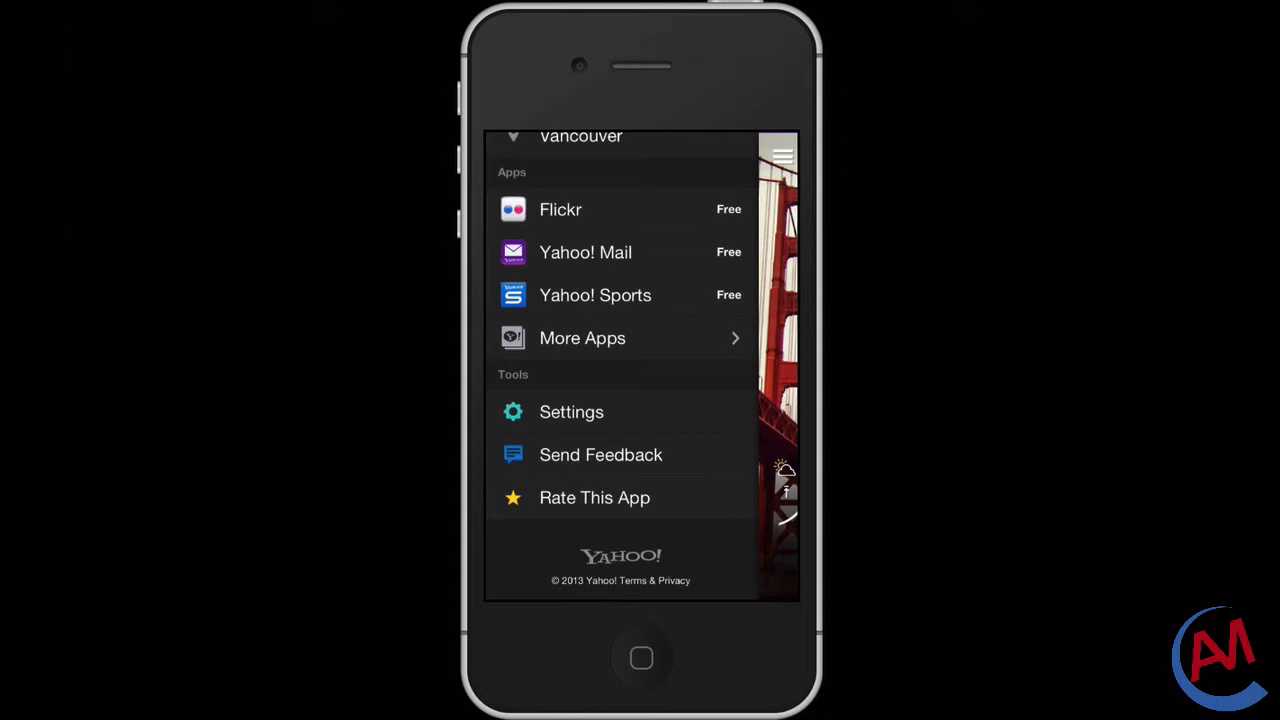
click(571, 411)
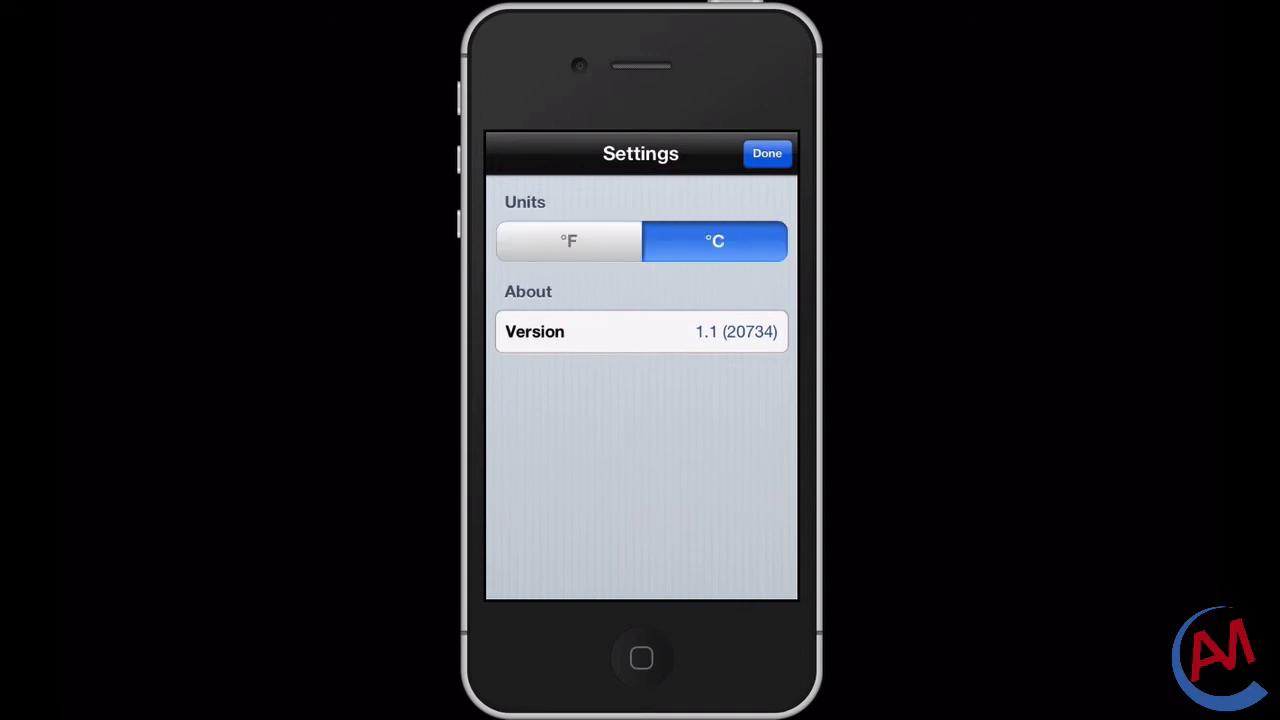
click(767, 153)
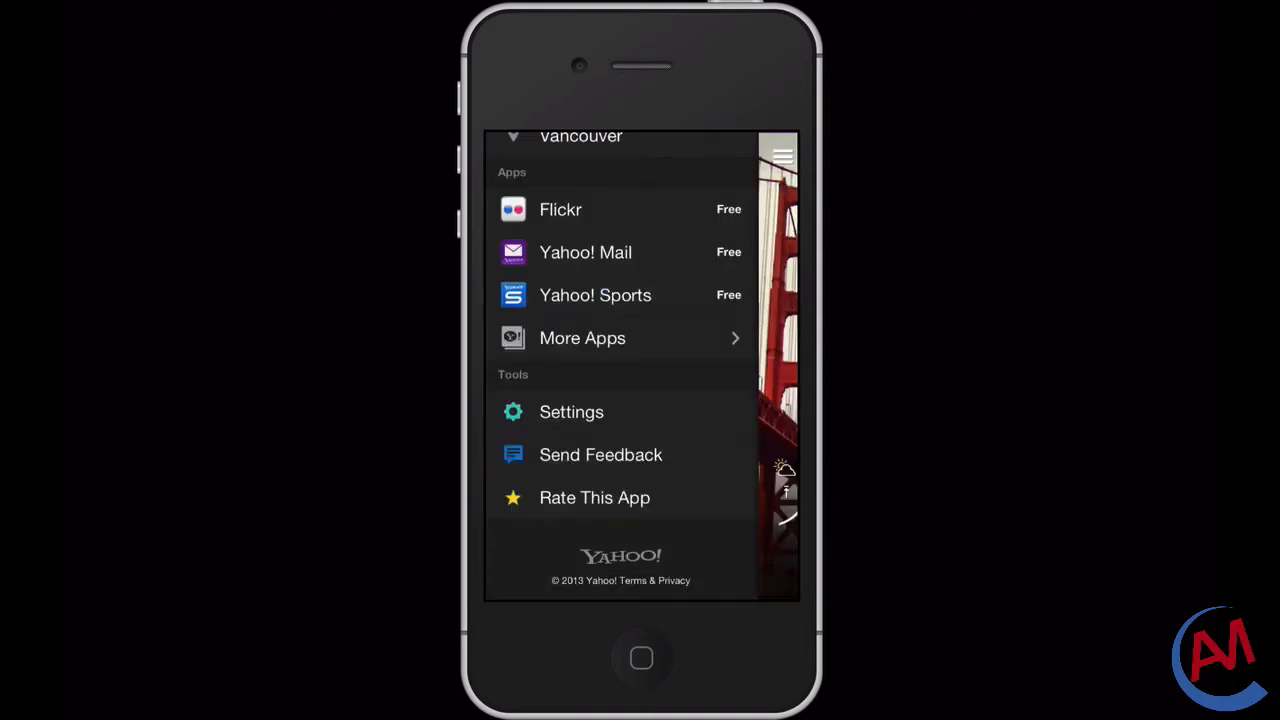
click(783, 157)
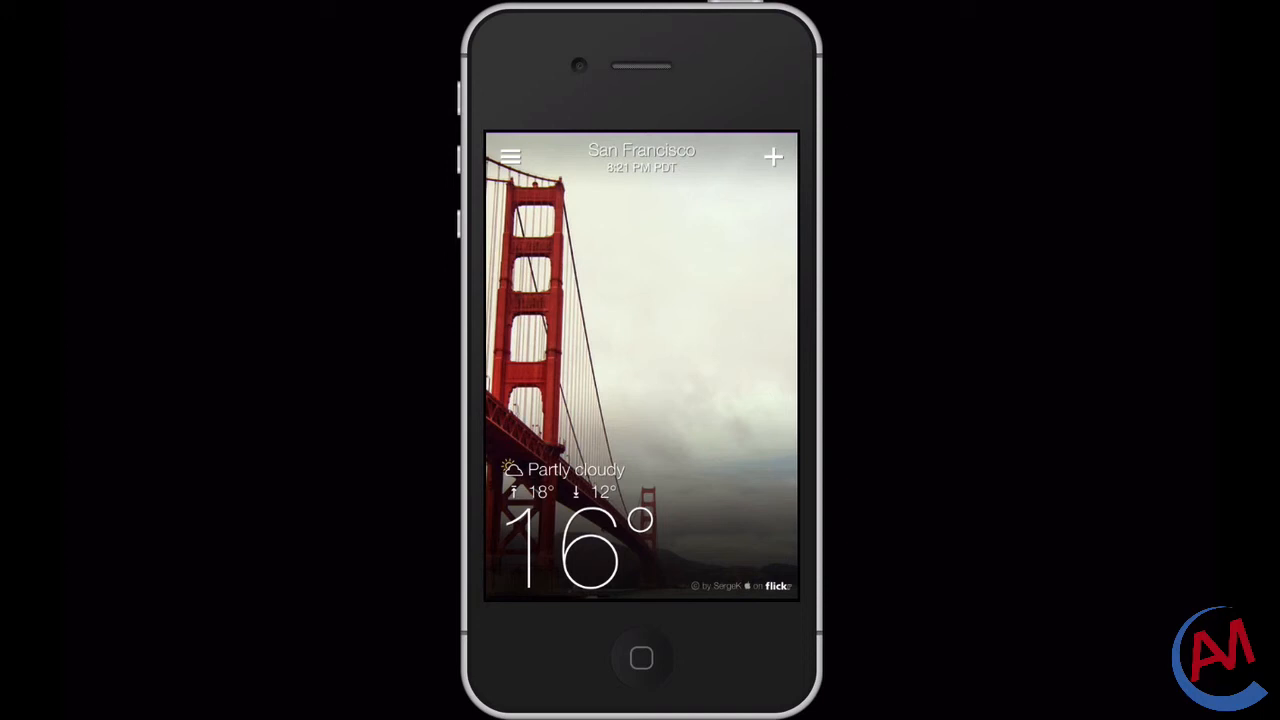
Pull to refresh San Francisco, then swipe through saved cities to Vancouver: partly cloudy, 18°
scroll(down, 3)
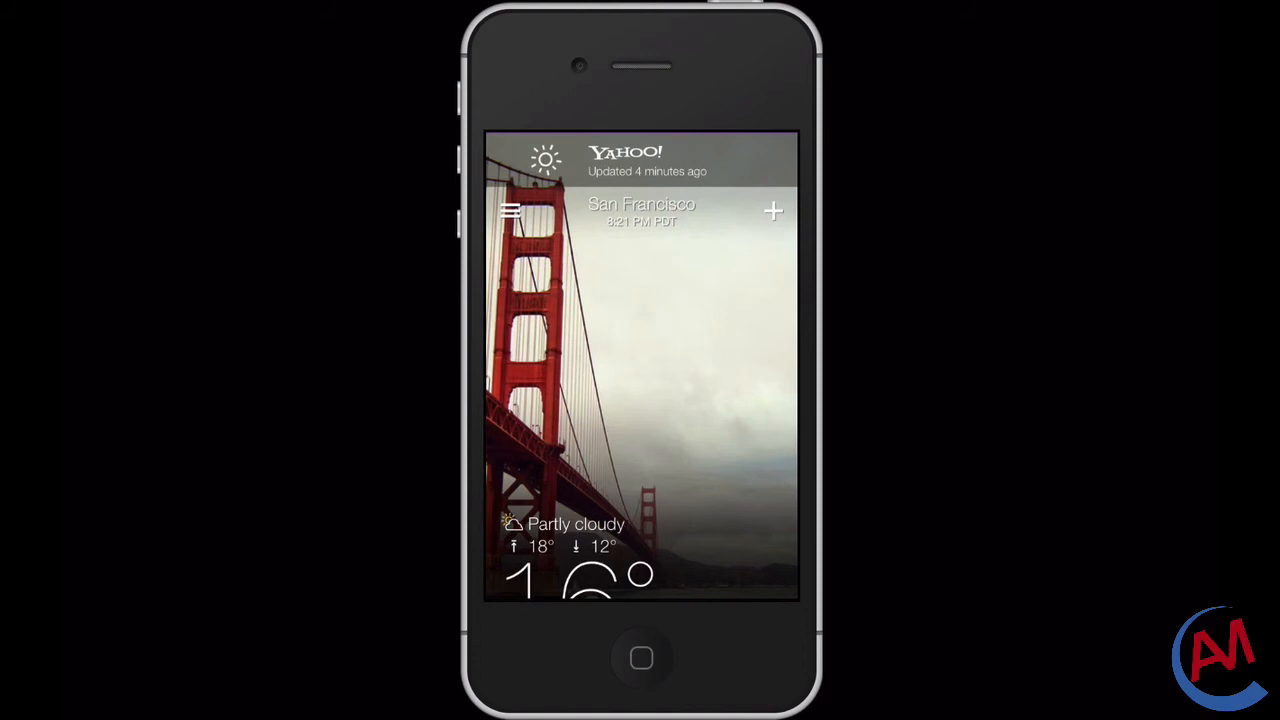
scroll(up, 3)
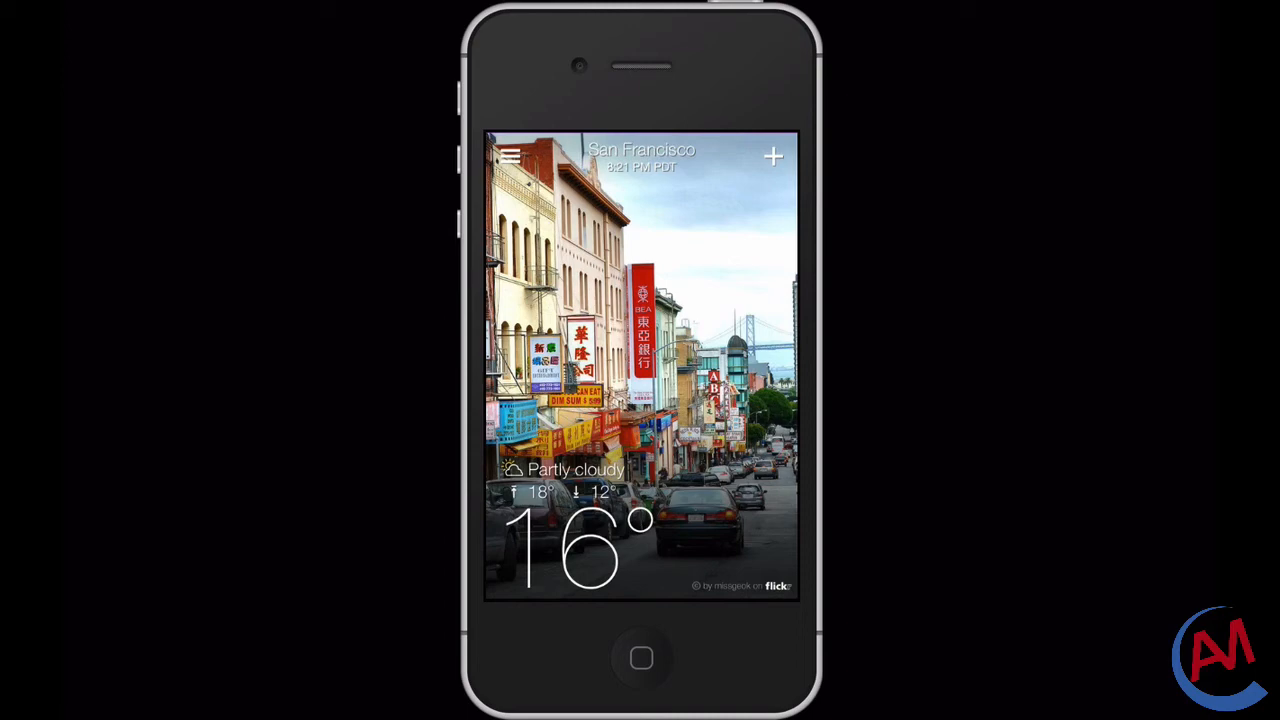
drag(700, 370, 520, 370)
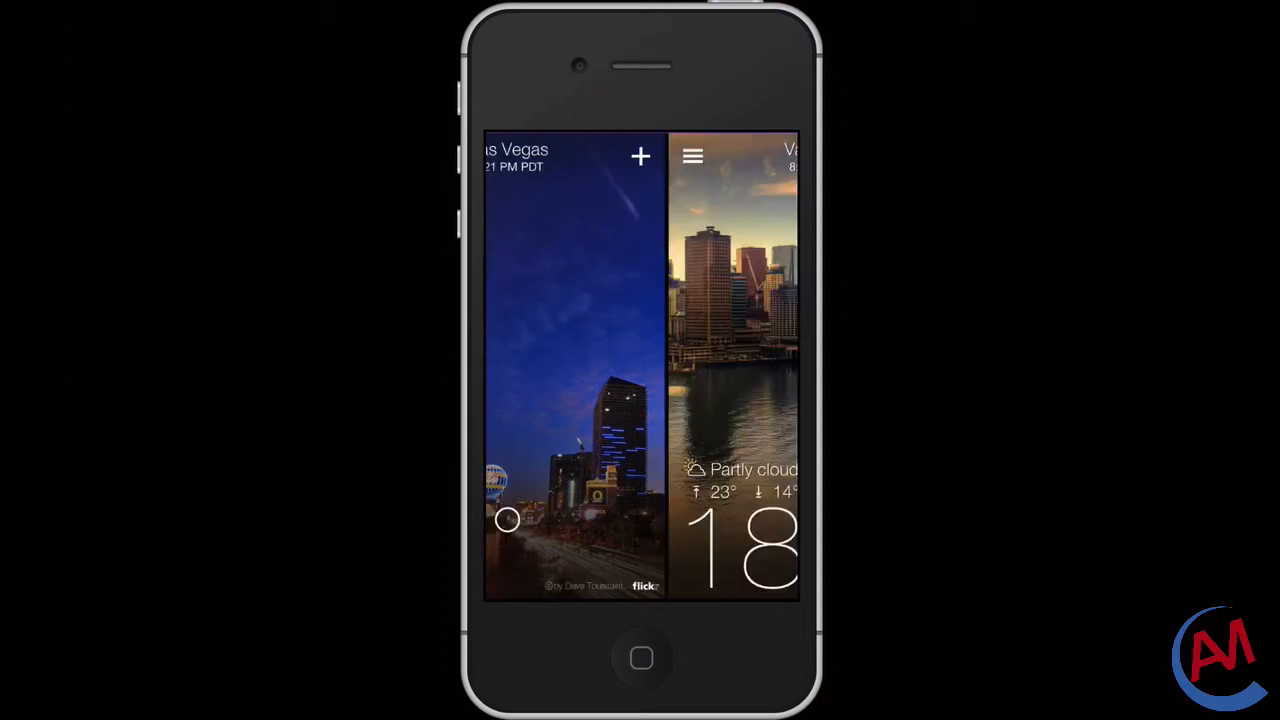
drag(700, 370, 540, 370)
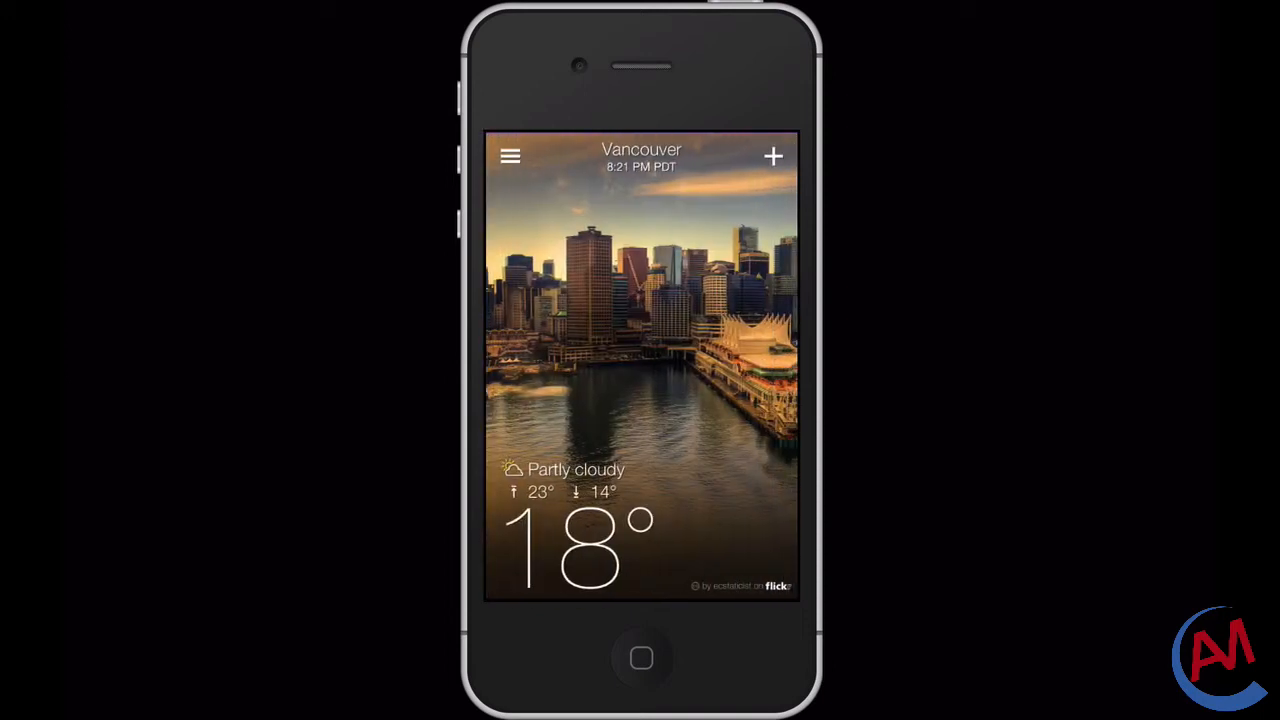